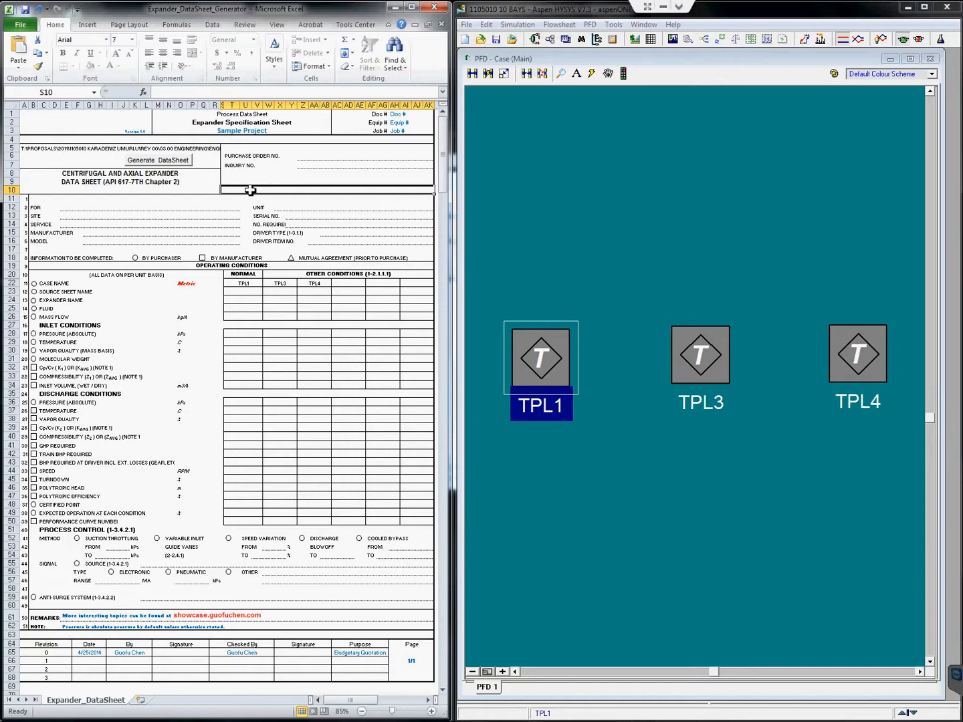
{"action": "mouse_move", "coordinate": [618, 470]}
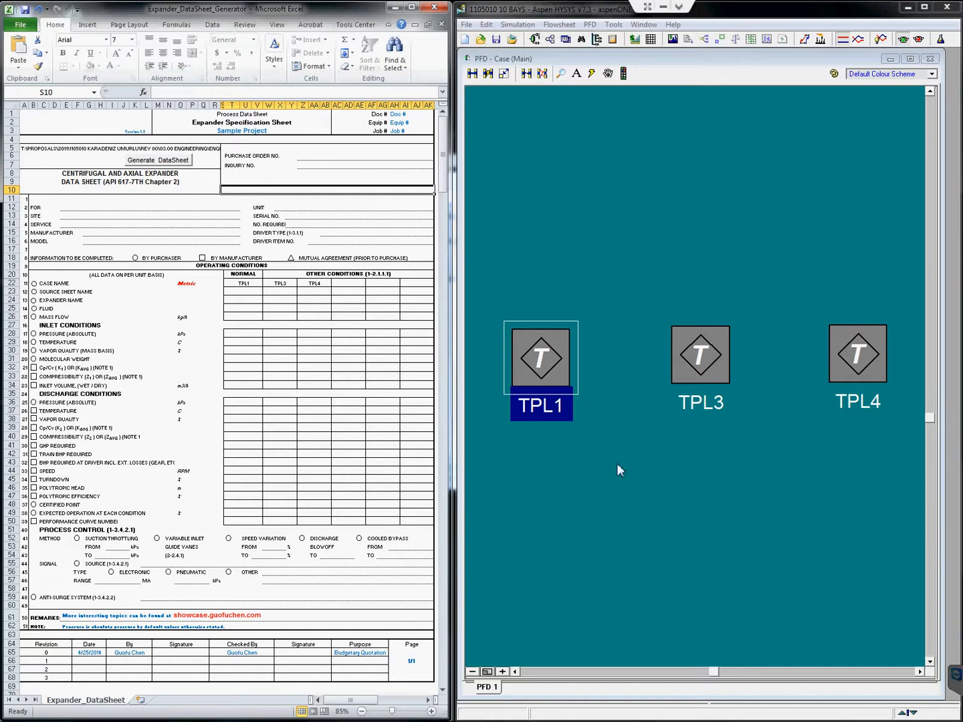
Select the TPL4 expander and start Generate DataSheet with Import from HYSYS submitted
{"action": "left_click", "coordinate": [859, 355]}
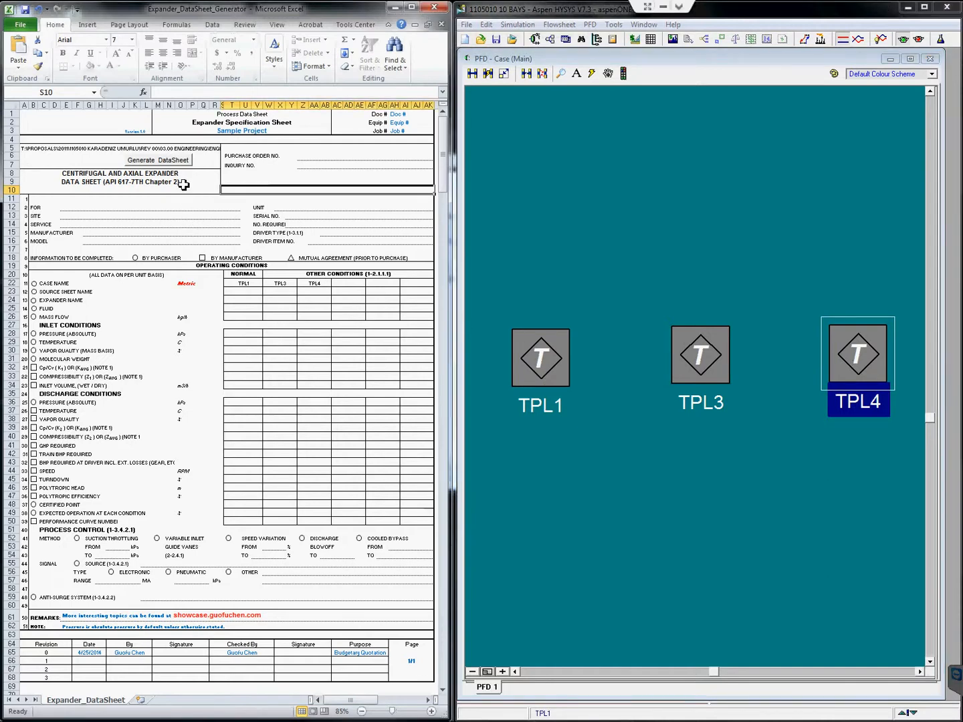
{"action": "left_click", "coordinate": [158, 161]}
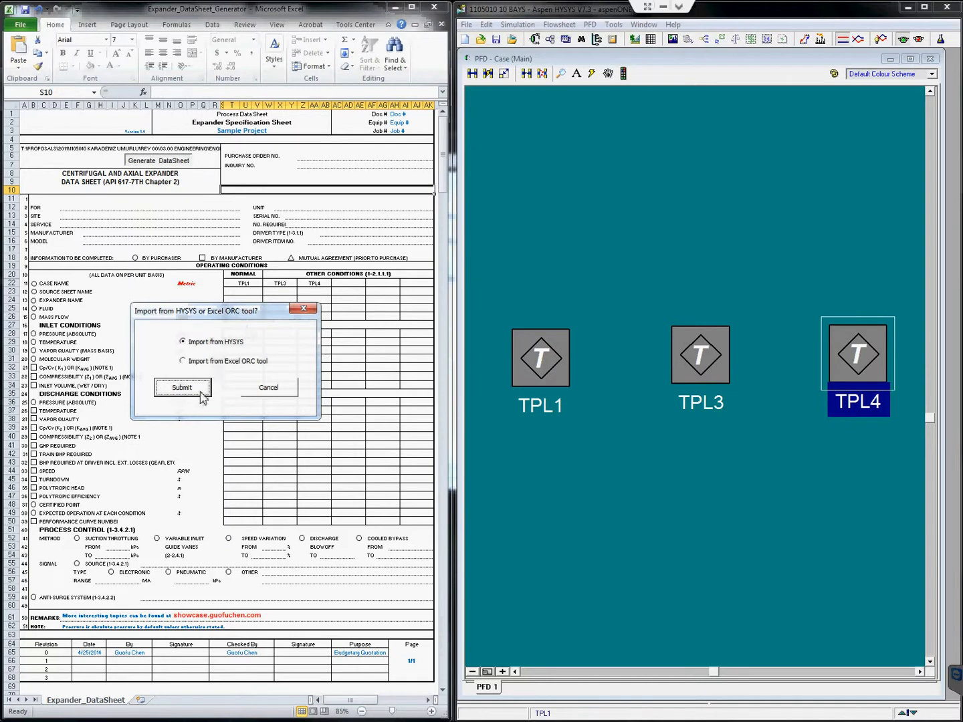
{"action": "left_click", "coordinate": [182, 388]}
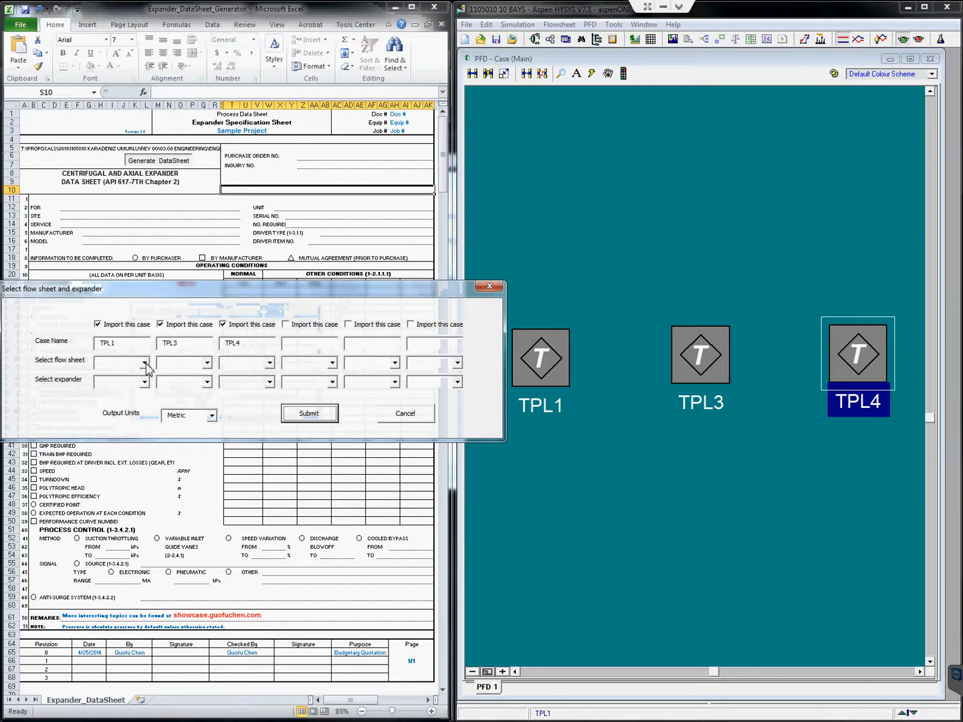
Assign flow sheets and Expander for TPL1, TPL3, TPL4 and submit the import in metric units
{"action": "left_click", "coordinate": [143, 362]}
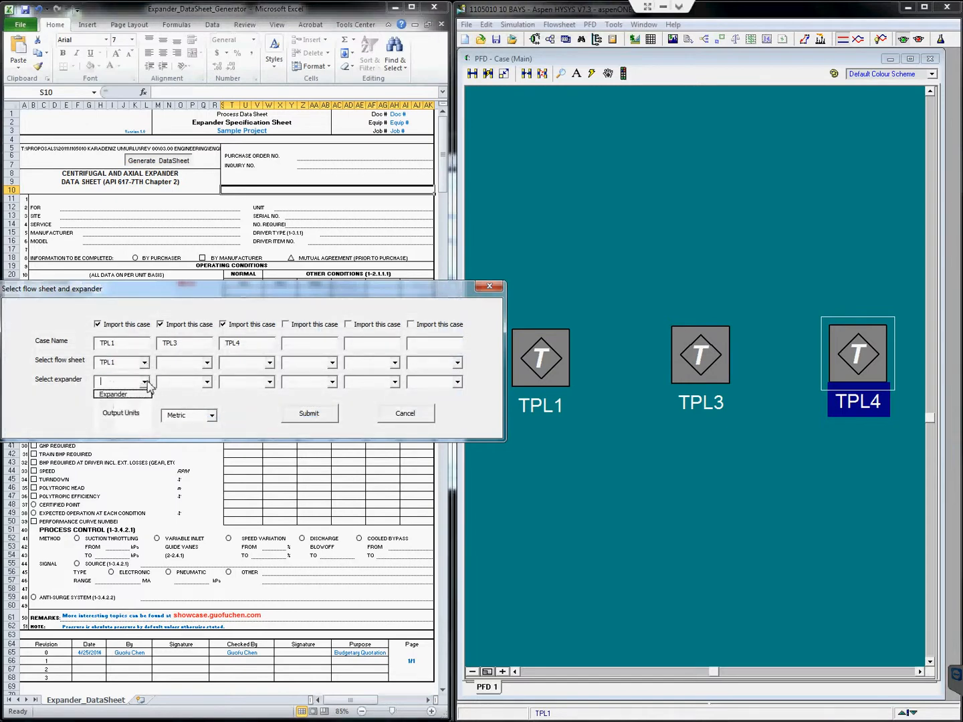
{"action": "left_click", "coordinate": [211, 363]}
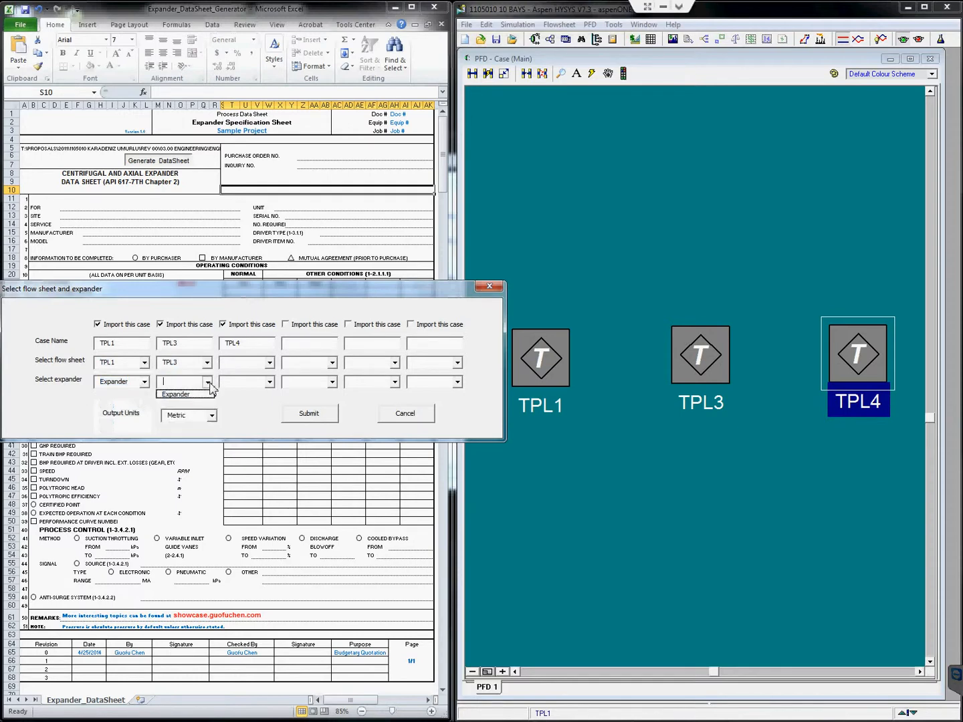
{"action": "left_click", "coordinate": [269, 362]}
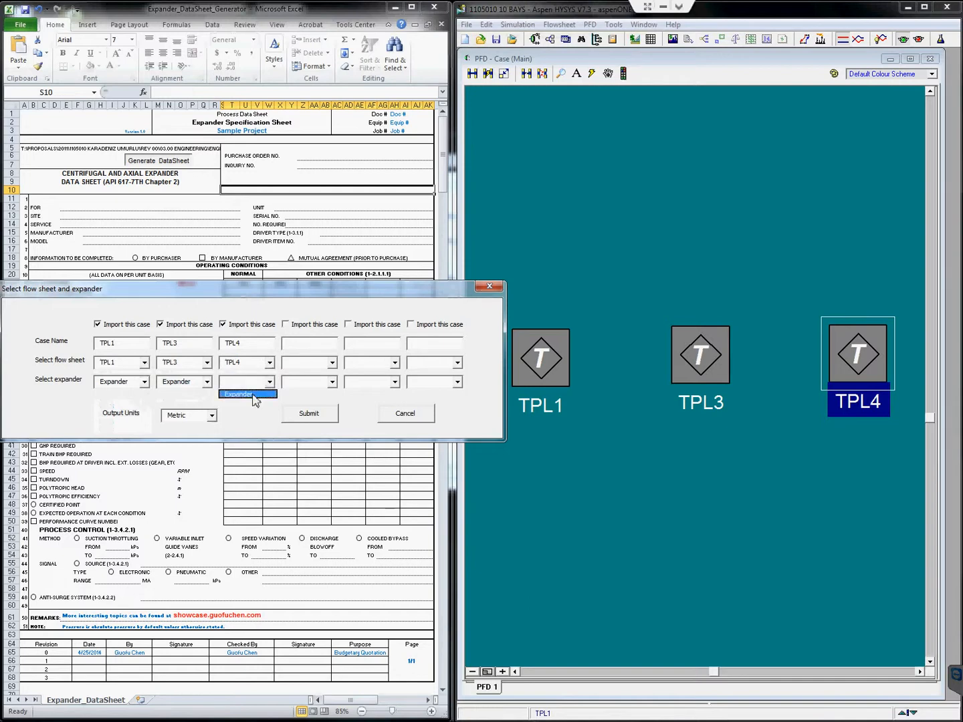
{"action": "left_click", "coordinate": [246, 393]}
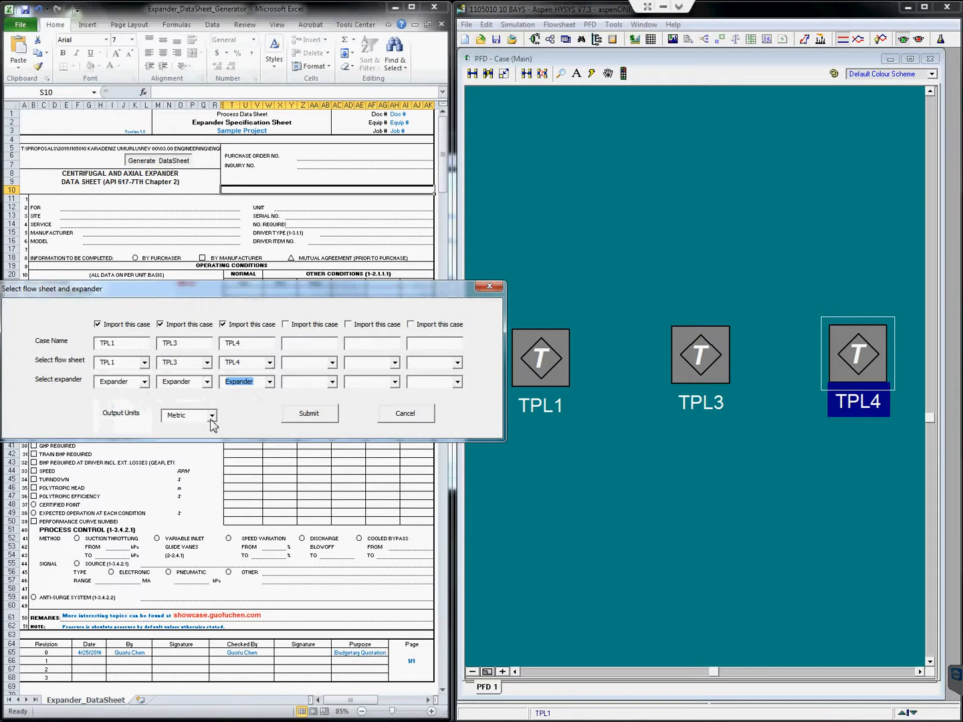
{"action": "left_click", "coordinate": [309, 413]}
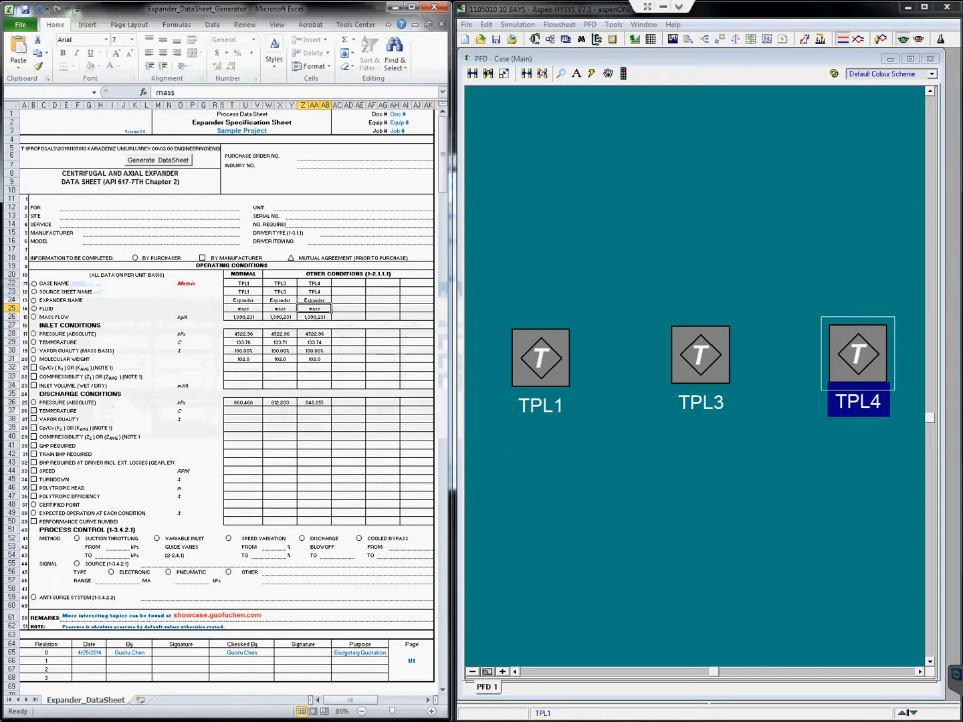
{"action": "left_click", "coordinate": [332, 417]}
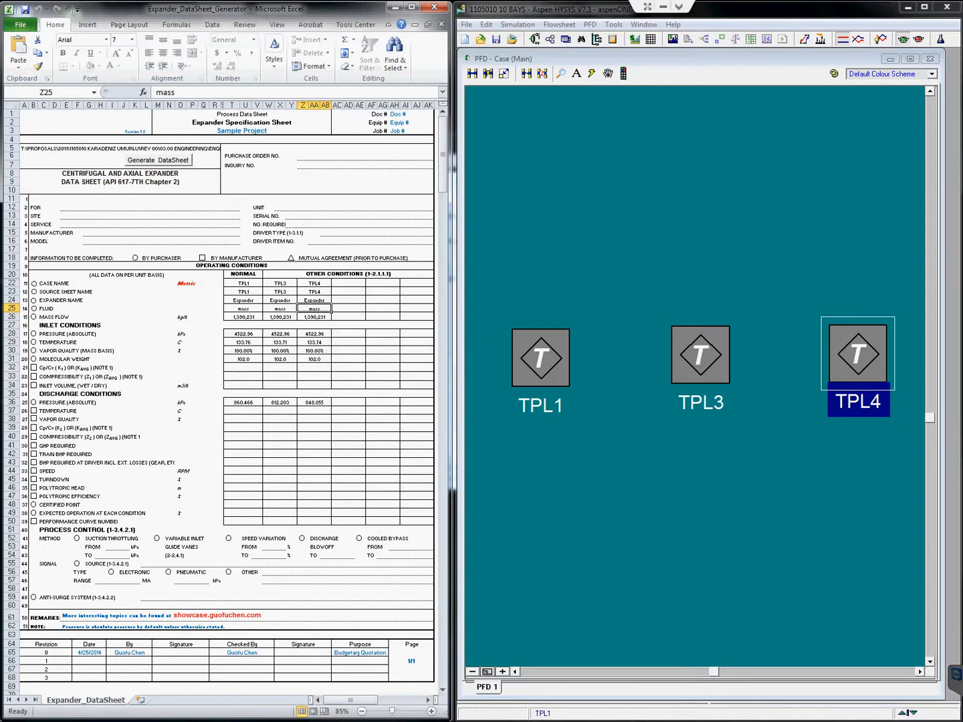
{"action": "left_click", "coordinate": [158, 160]}
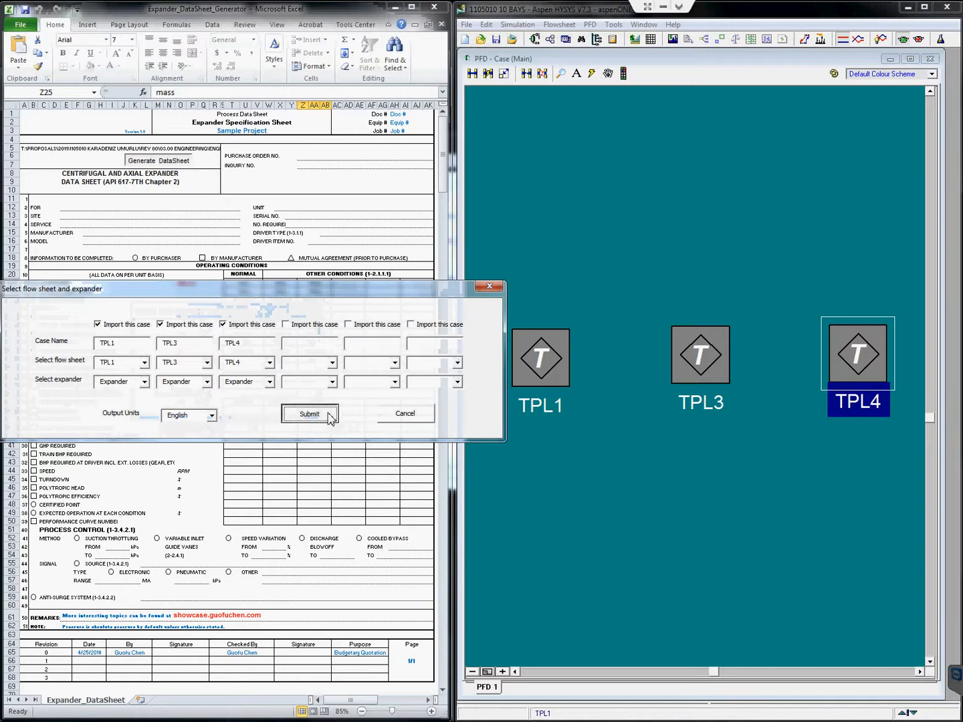
Resubmit the TPL1, TPL3, TPL4 import with Output Units set to English
{"action": "left_click", "coordinate": [309, 413]}
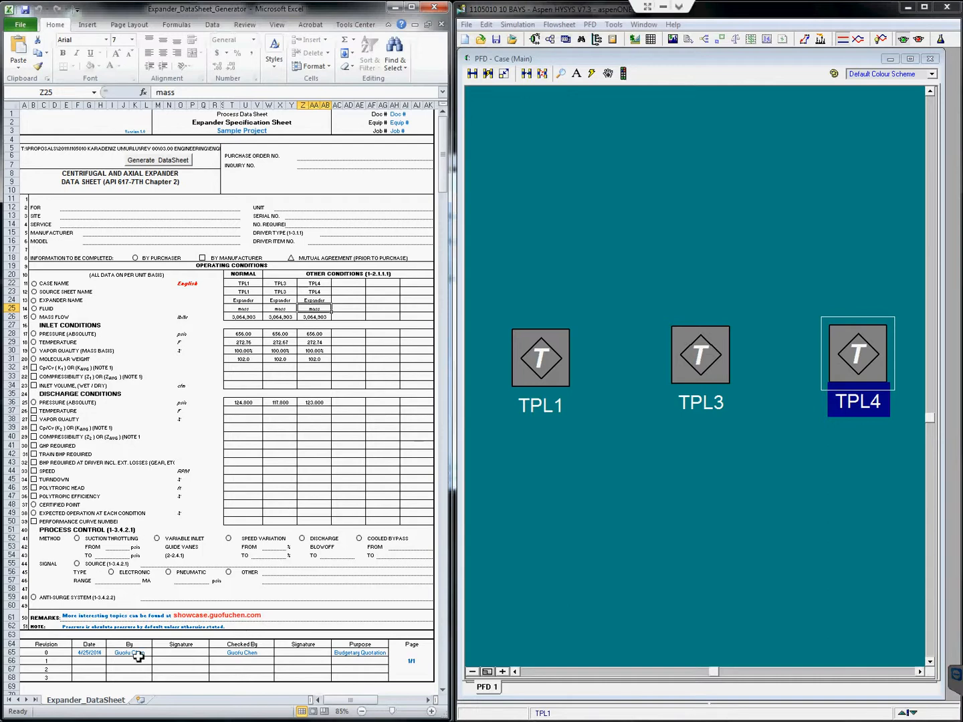
Review the English-unit data sheet and select the reviser cell of revision 0
{"action": "left_click", "coordinate": [129, 653]}
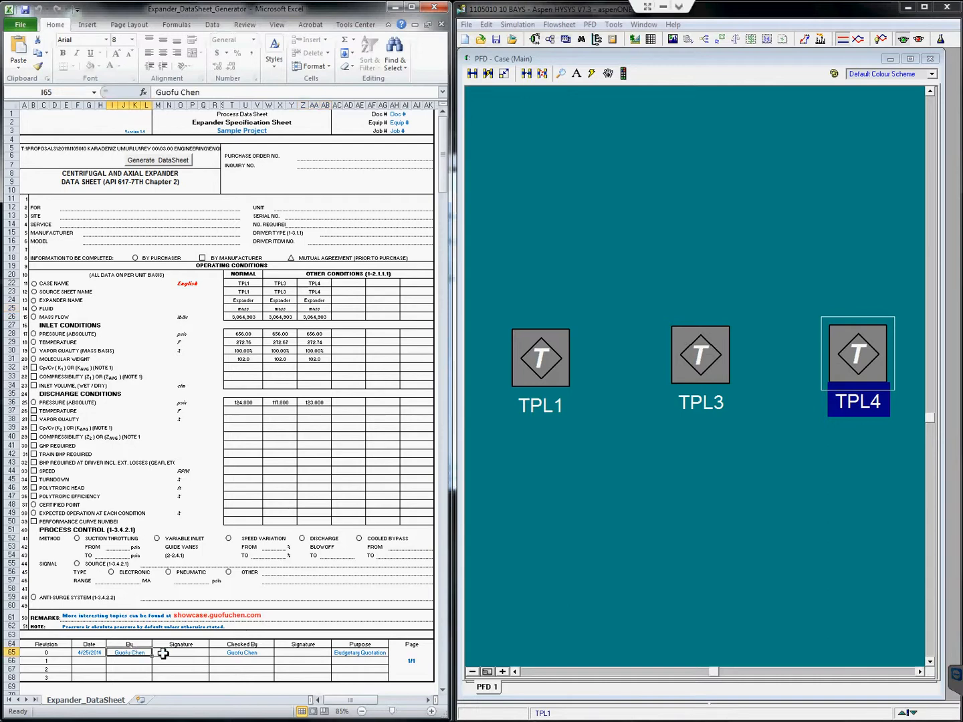